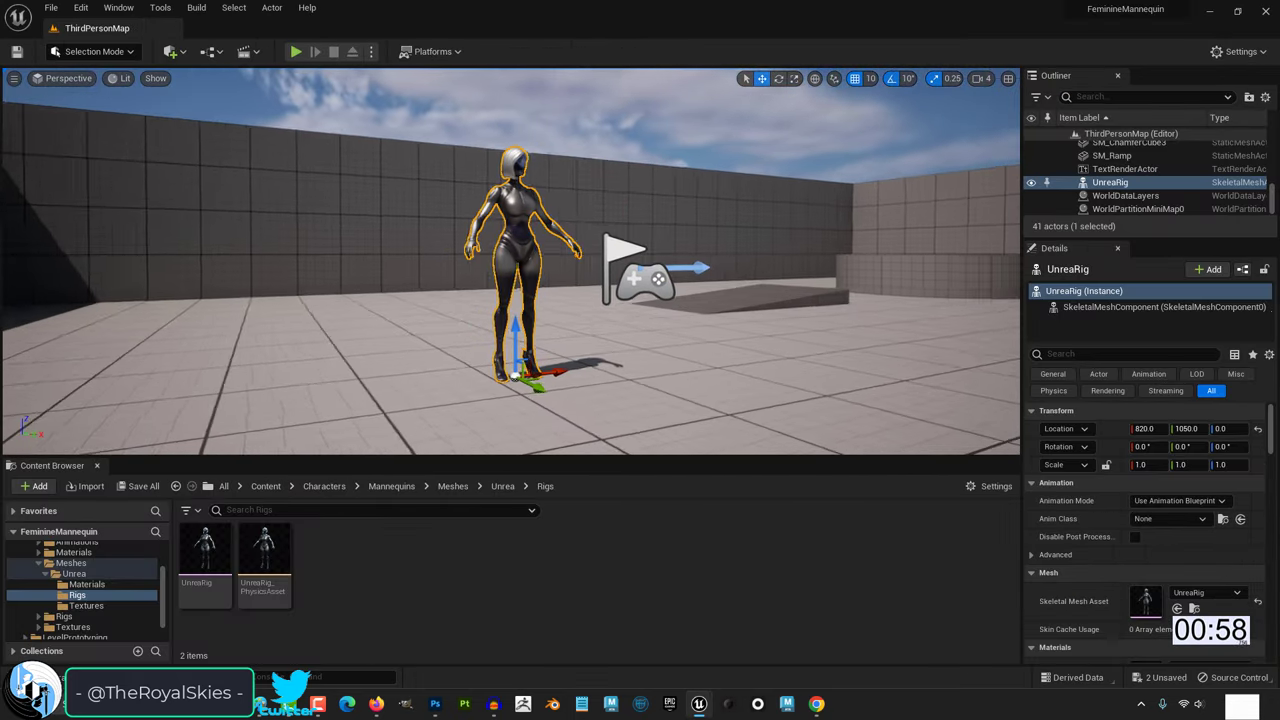
Pick a new animation mode for UnreaRig from the Animation Mode dropdown
left_click(1178, 500)
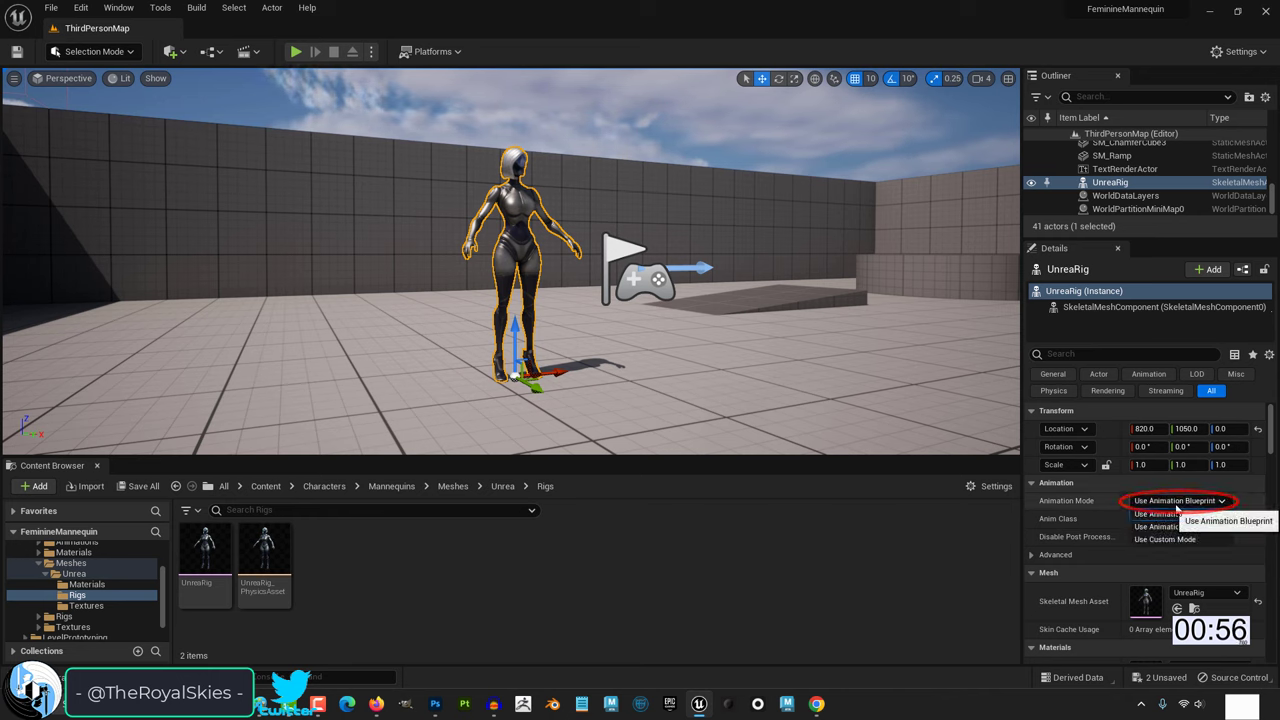
left_click(1186, 540)
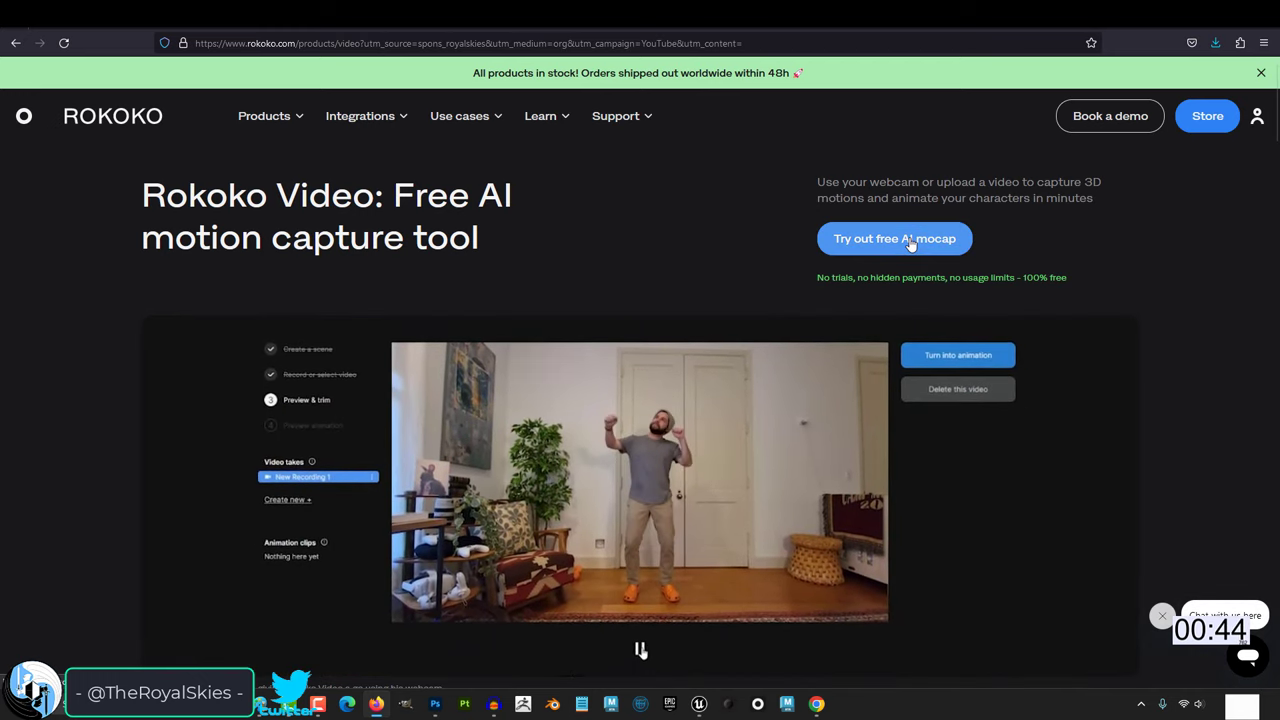
Start Rokoko's free AI mocap and upload the local kung-fu video file
left_click(894, 238)
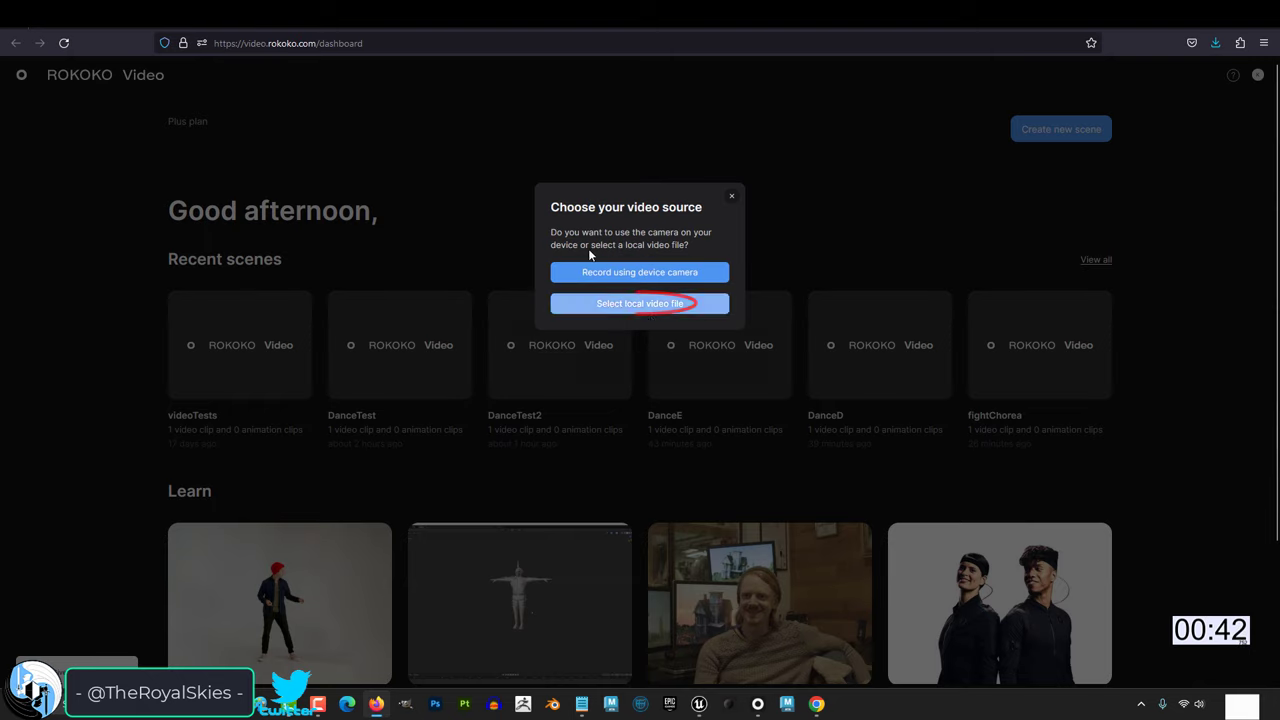
left_click(639, 303)
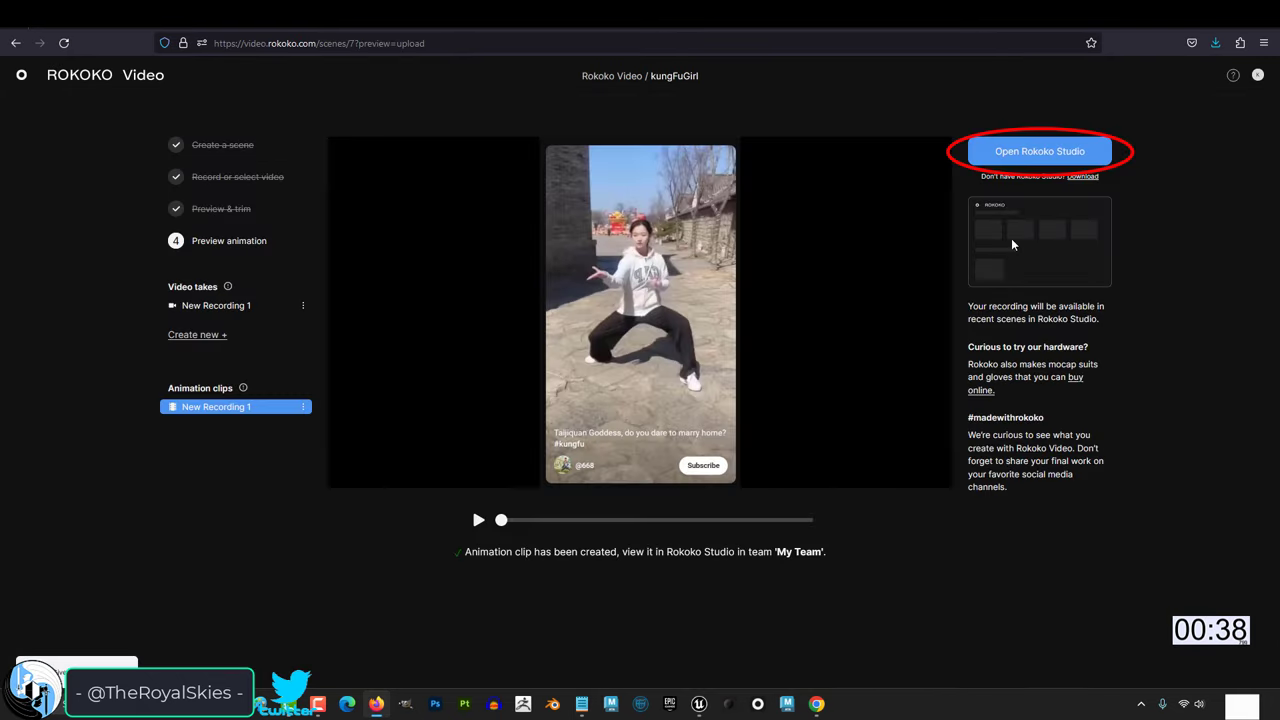
Launch Rokoko Studio with New Recording 1 for FBX export
left_click(1038, 151)
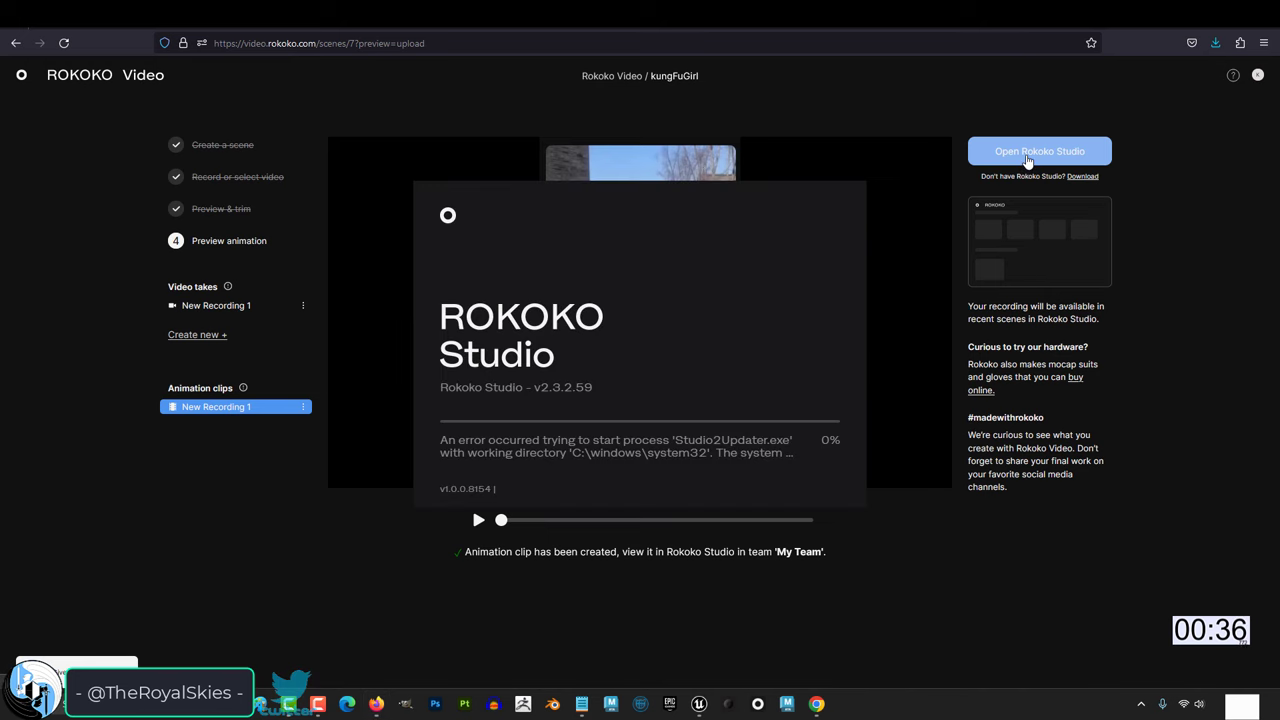
left_click(1039, 151)
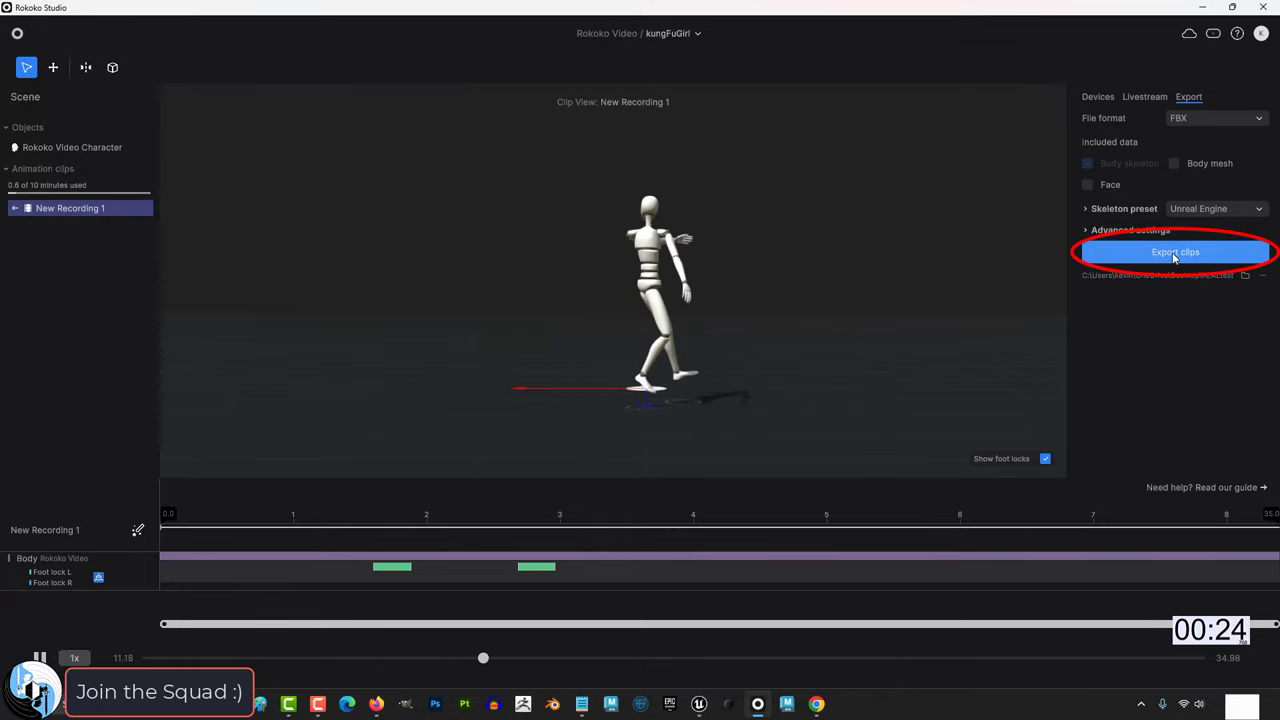
Export the clip and set pelvis bones to recursive skeleton translation retargeting
left_click(1174, 252)
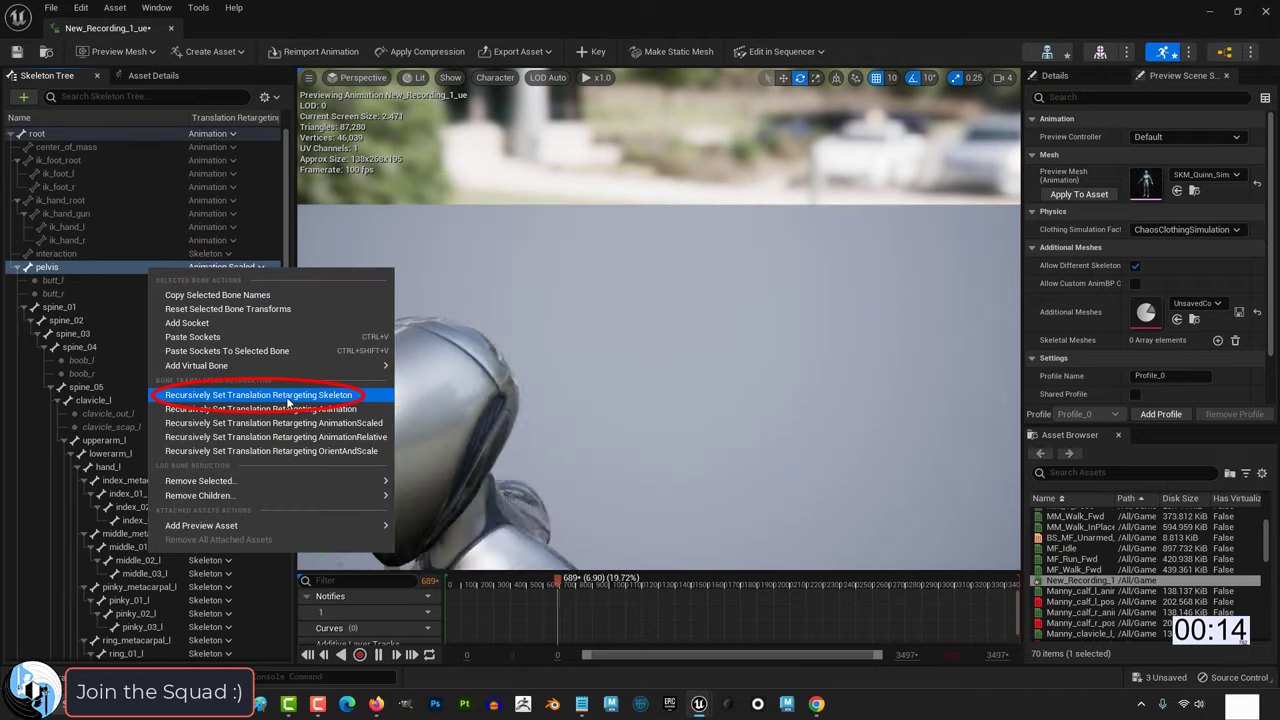
left_click(272, 395)
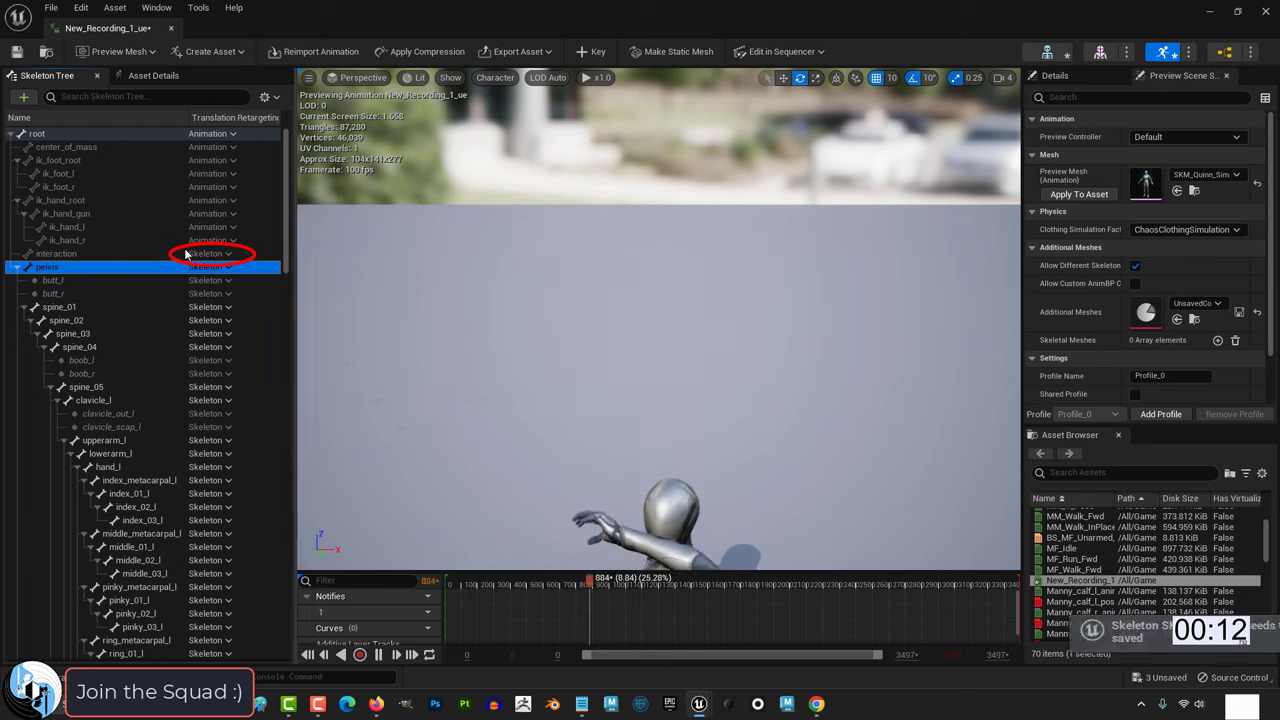
left_click(211, 253)
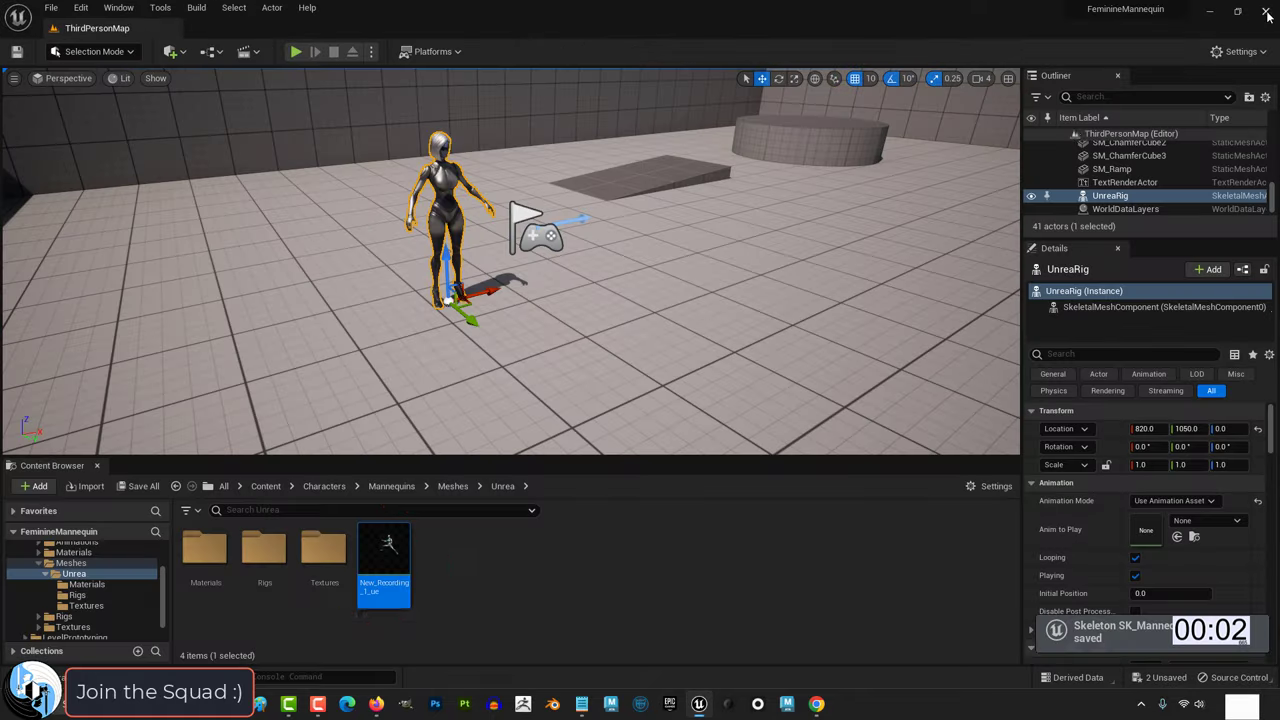
Assign New_Recording_1_ue as Anim to Play and play the level
left_click(1200, 520)
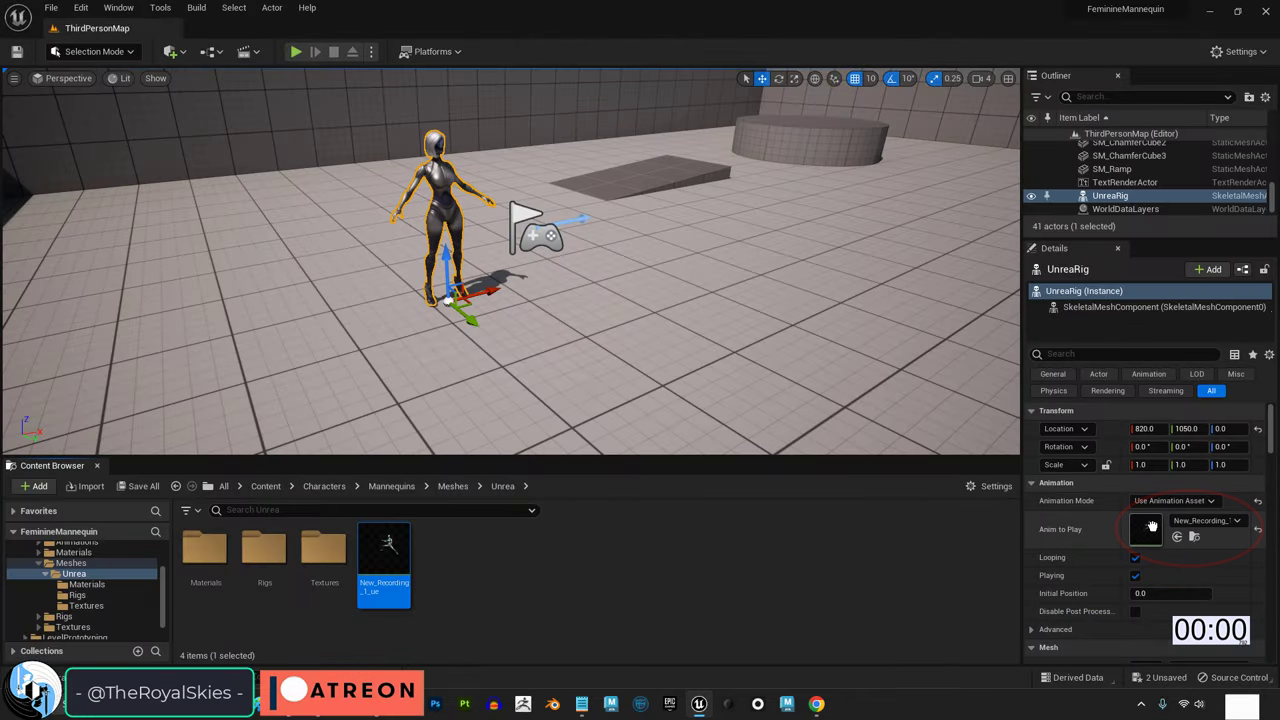
left_click(293, 51)
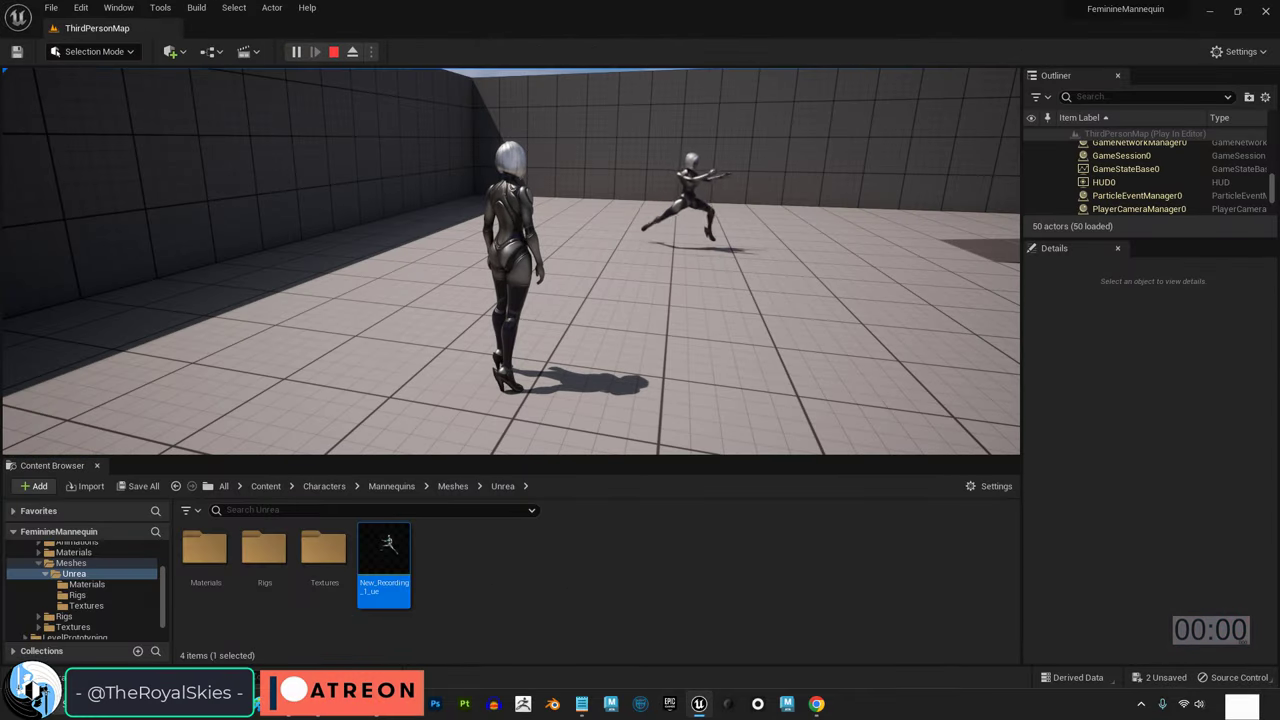